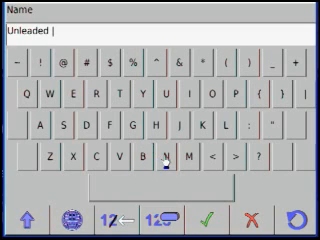
# Add the letter N so the Name field reads 'Unleaded N'.
pyautogui.click(168, 160)
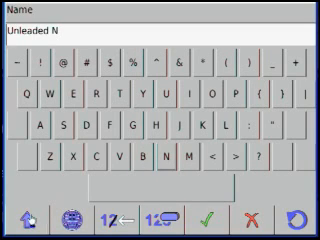